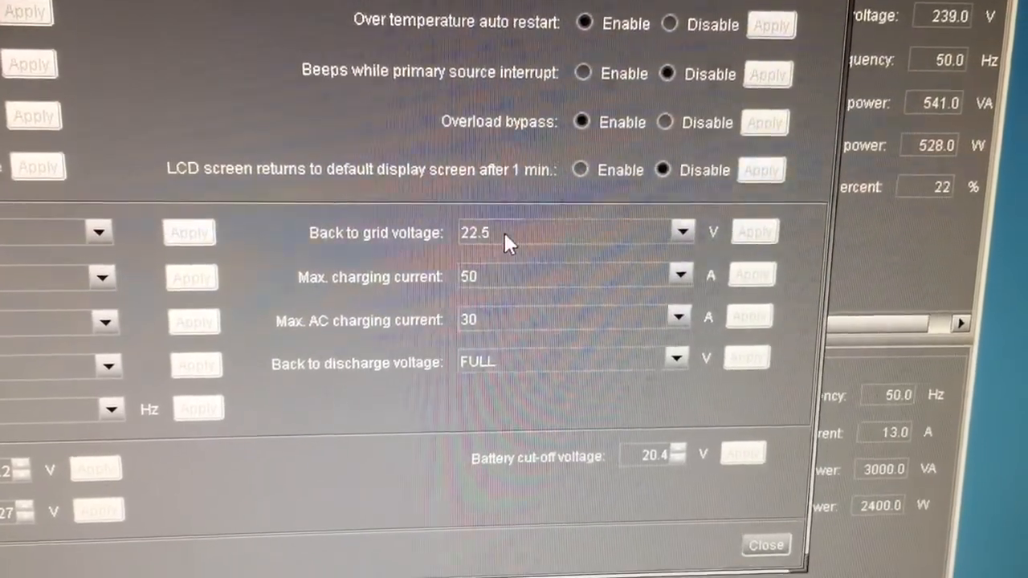
Choose 24.0 V from the back-to-discharge list, apply it and acknowledge the 'Setting successful' message
{"action": "left_click", "coordinate": [677, 363]}
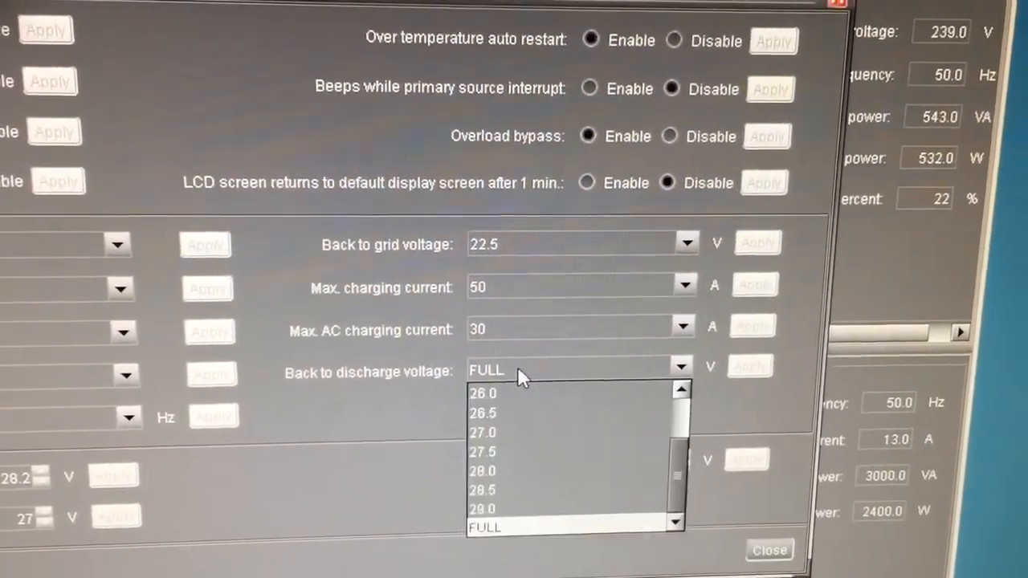
{"action": "scroll", "scroll_direction": "up", "scroll_amount": 3}
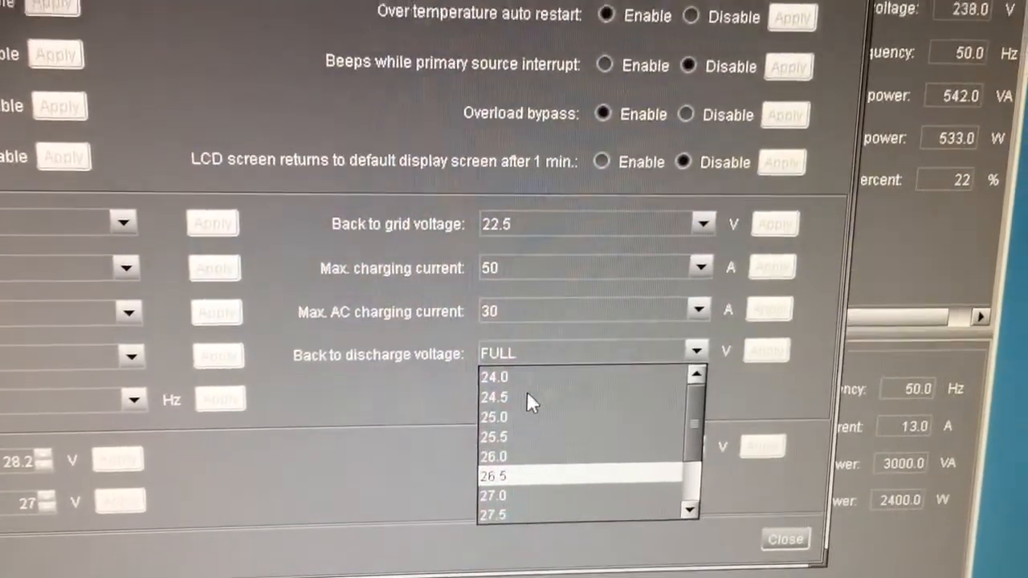
{"action": "left_click", "coordinate": [495, 376]}
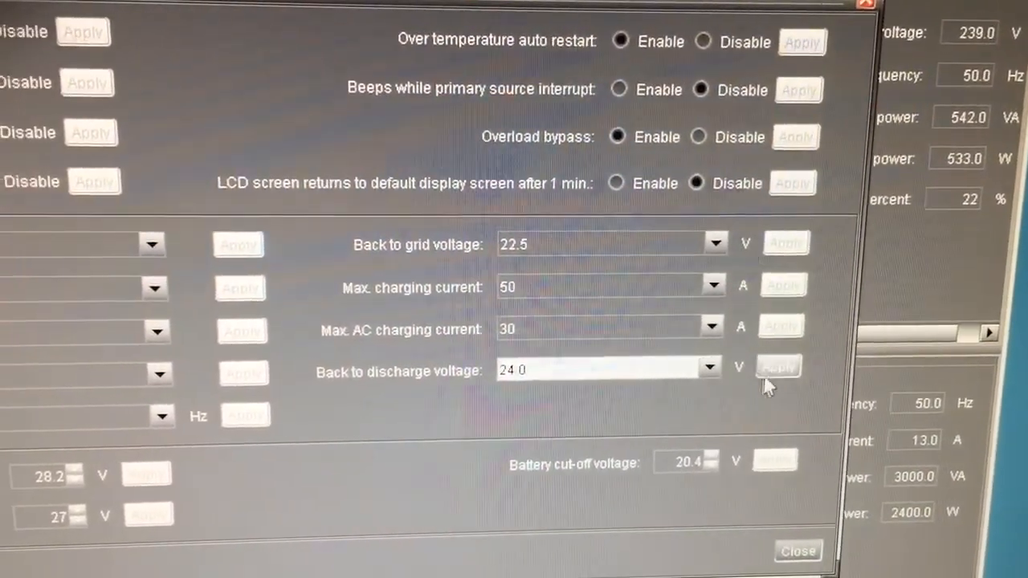
{"action": "left_click", "coordinate": [778, 370]}
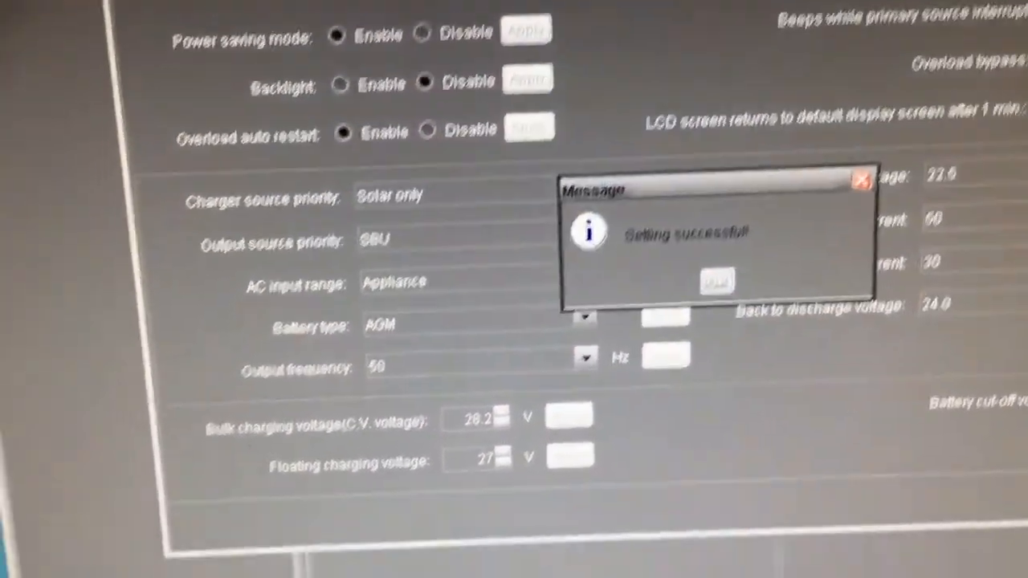
{"action": "left_click", "coordinate": [713, 281]}
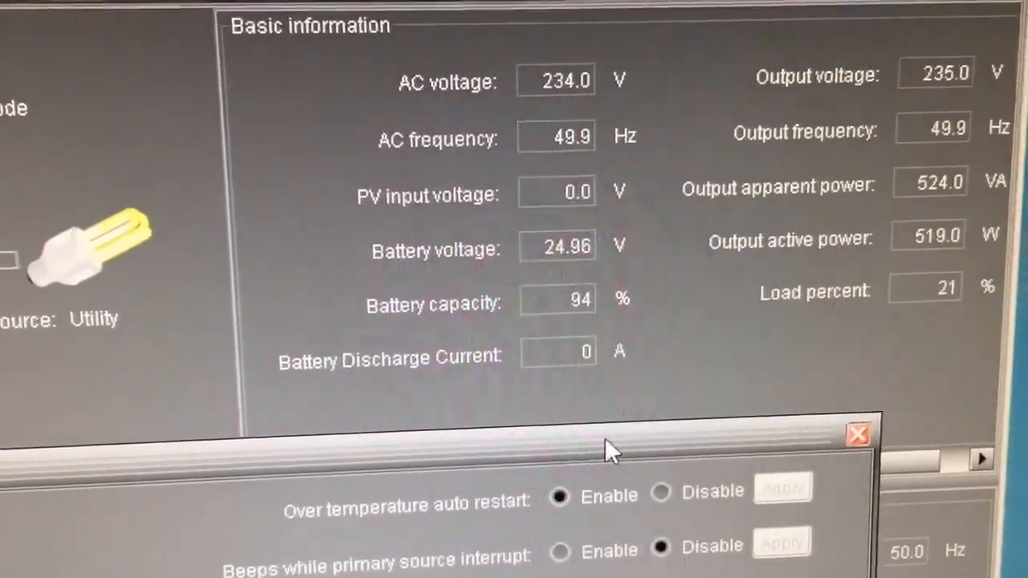
{"action": "left_click", "coordinate": [856, 435]}
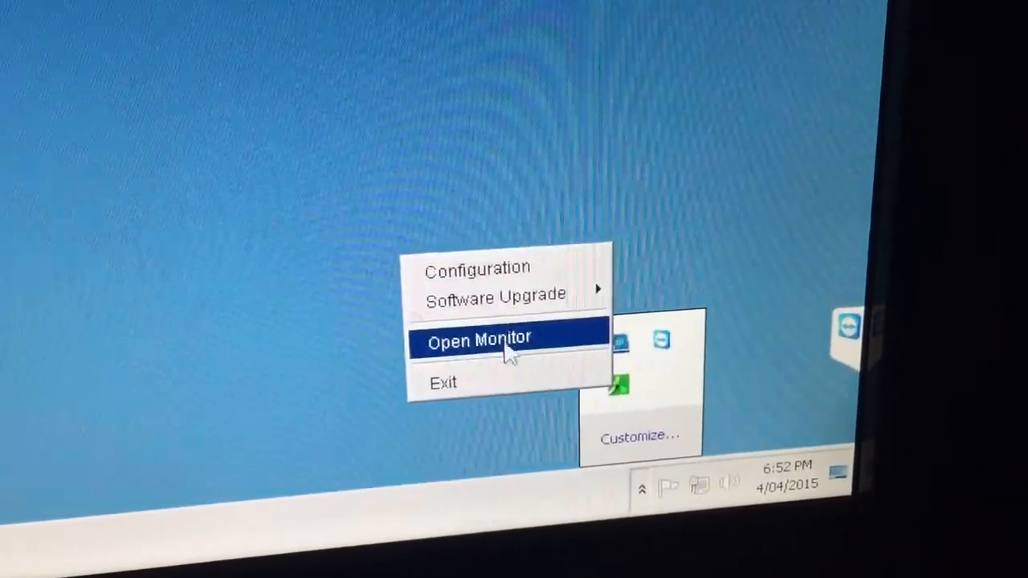
Launch WatchPower from its desktop shortcut with Run as administrator
{"action": "left_click", "coordinate": [478, 336]}
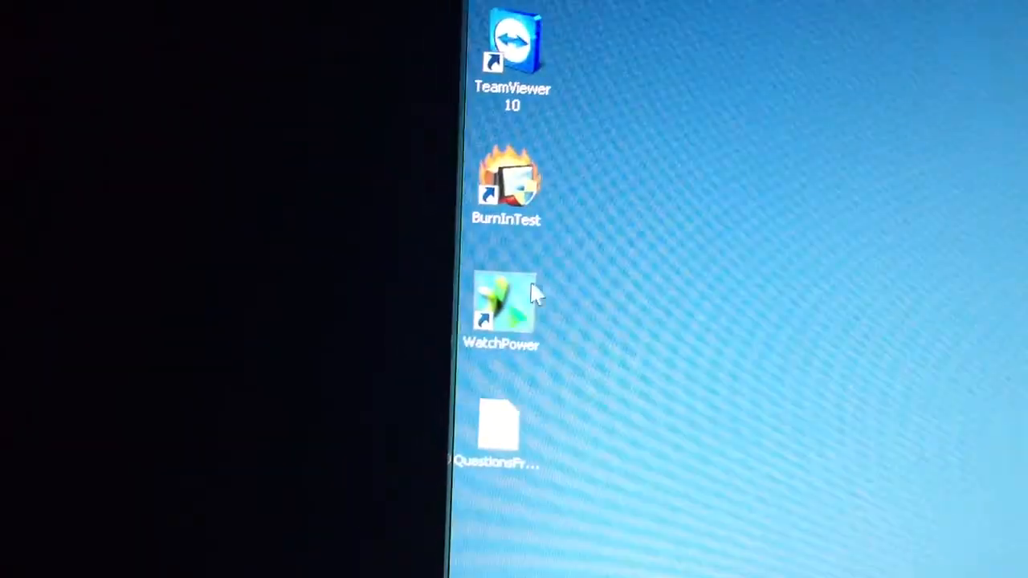
{"action": "right_click", "coordinate": [501, 305]}
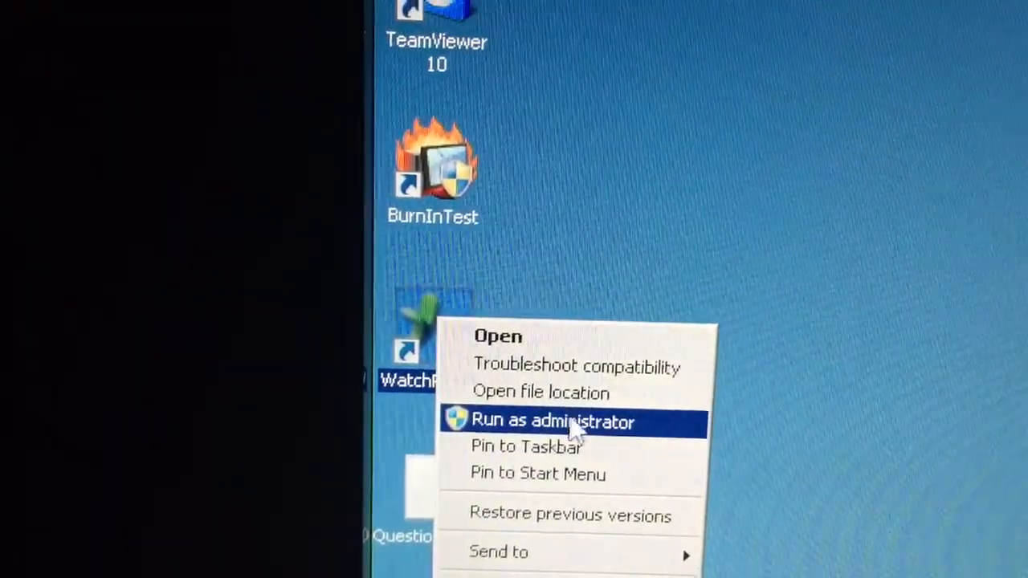
{"action": "left_click", "coordinate": [553, 421]}
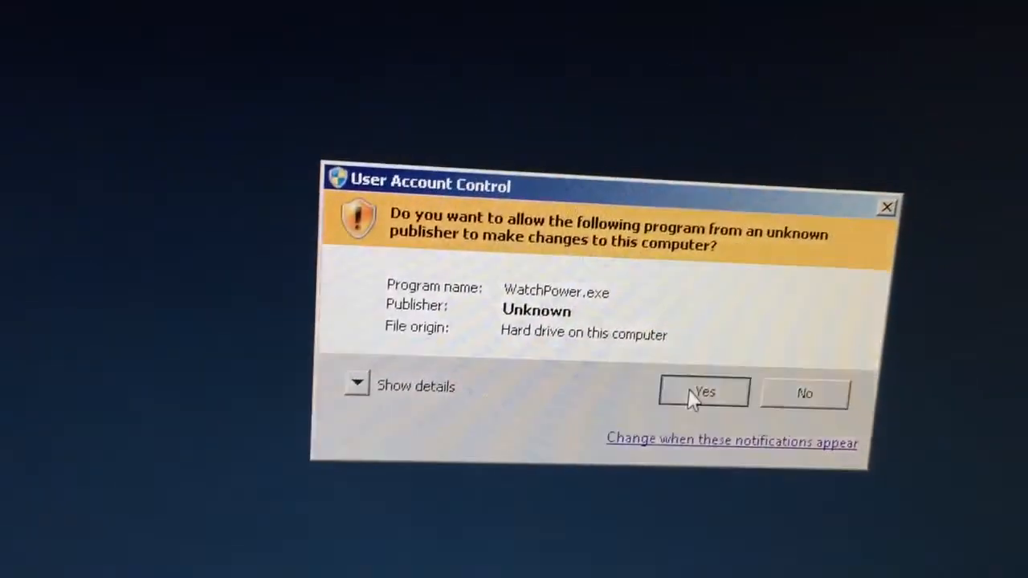
Approve the User Account Control prompt so WatchPower runs elevated
{"action": "left_click", "coordinate": [704, 393]}
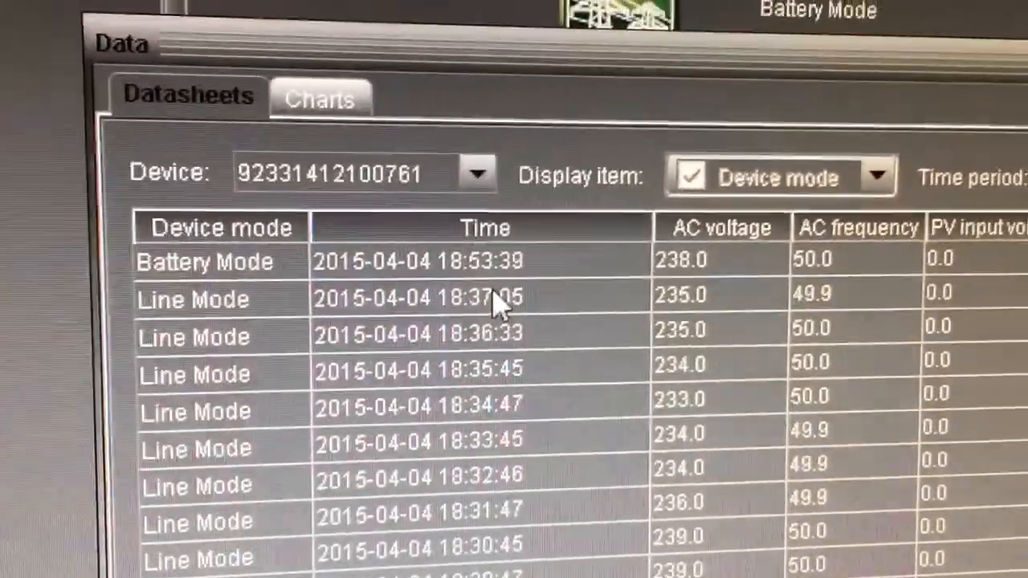
Scroll the Datasheets log down to the older Line Mode records from 18:30 to 18:37
{"action": "scroll", "scroll_direction": "down", "scroll_amount": 3}
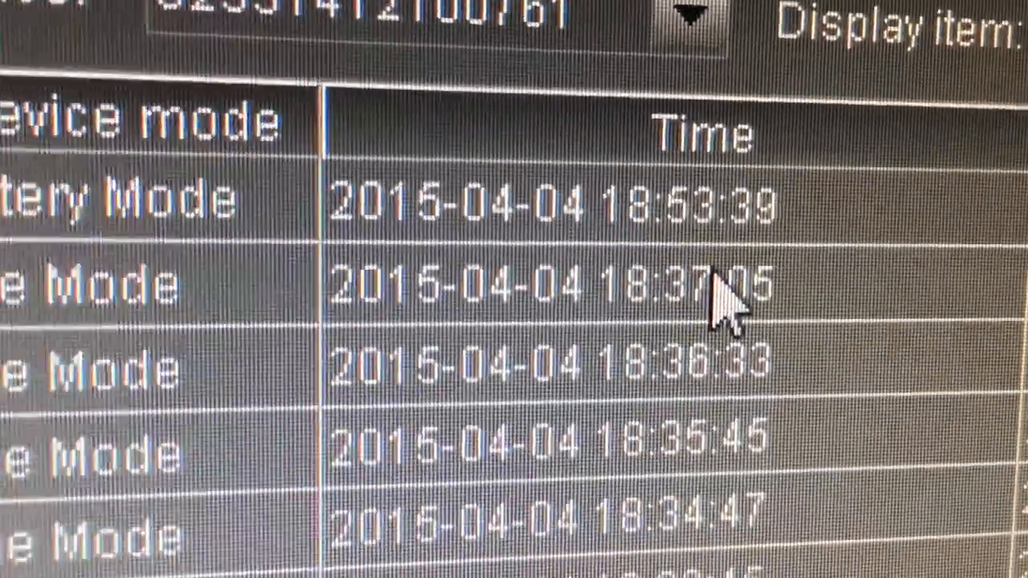
{"action": "scroll", "scroll_direction": "down", "scroll_amount": 3}
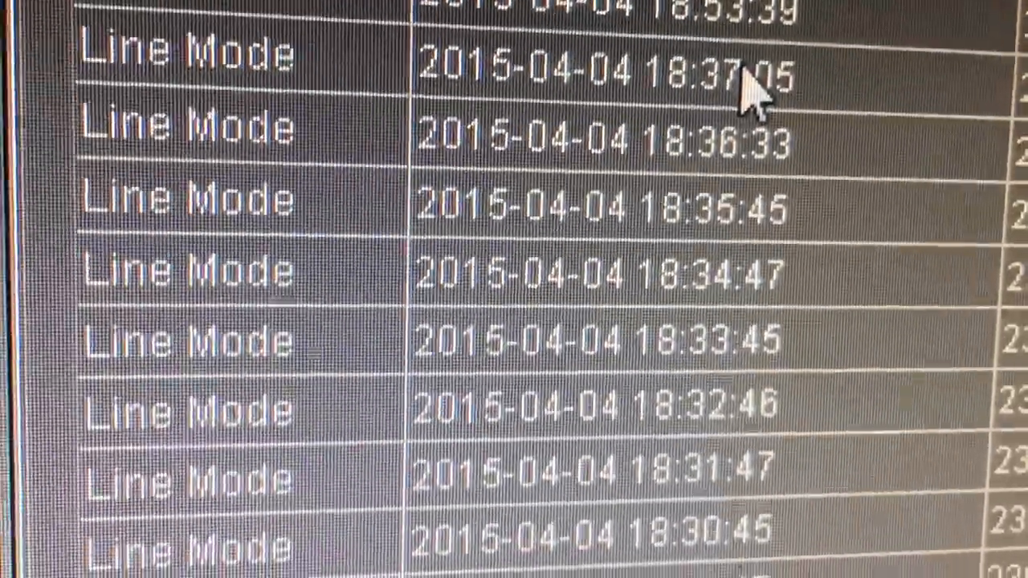